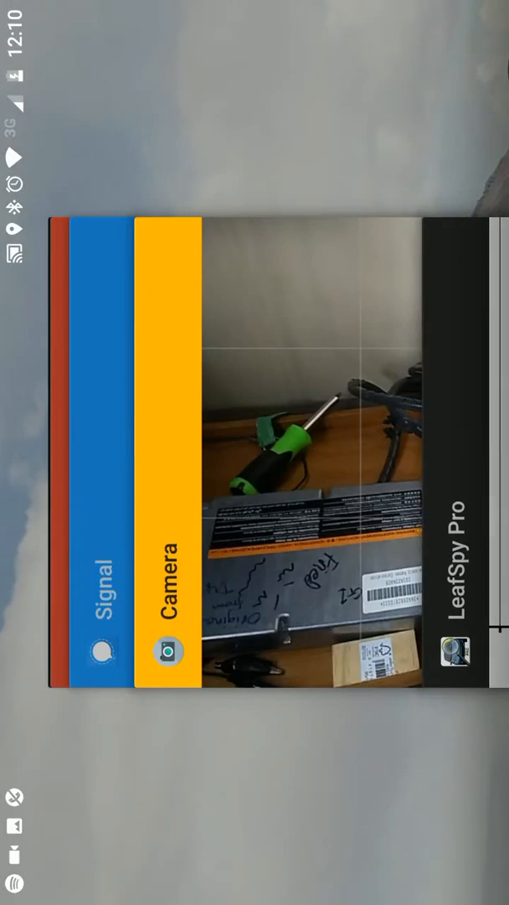
- Bring the Camera app full screen to view the wiring setup on the workbench
{"action": "left_click", "coordinate": [167, 576]}
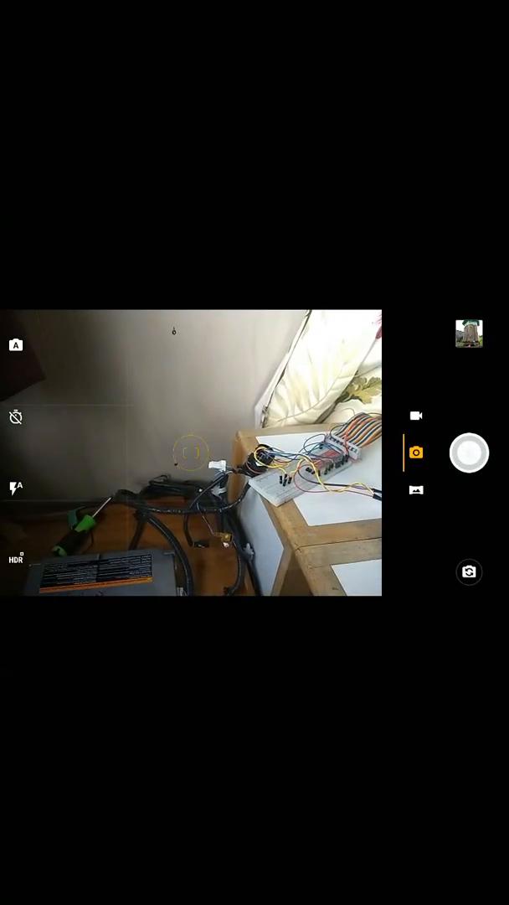